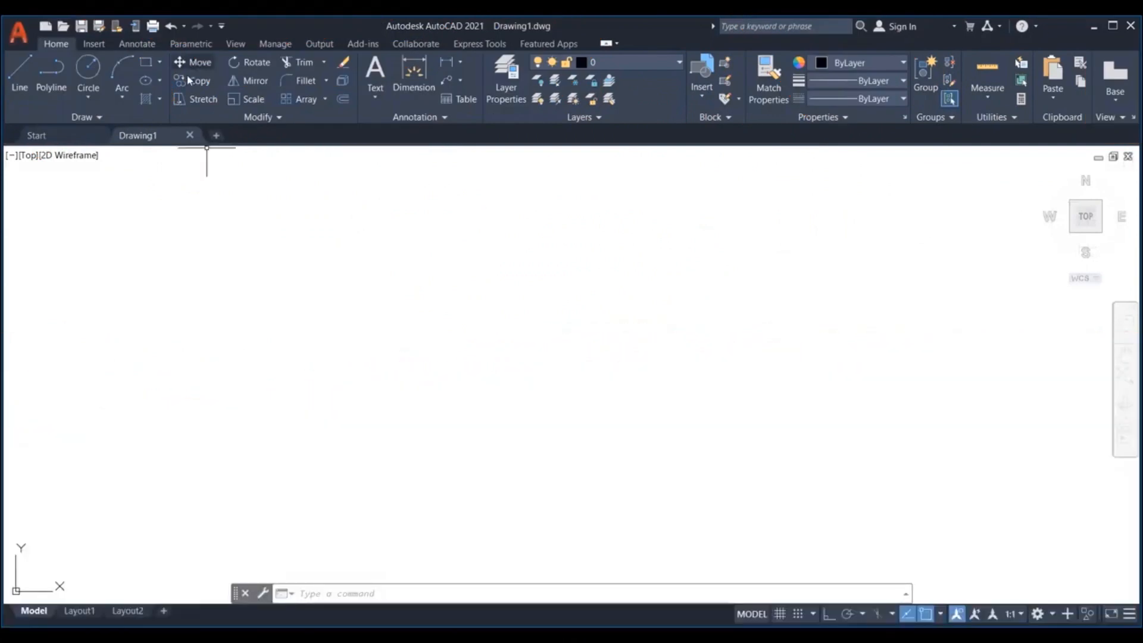
mouse_move(197, 65)
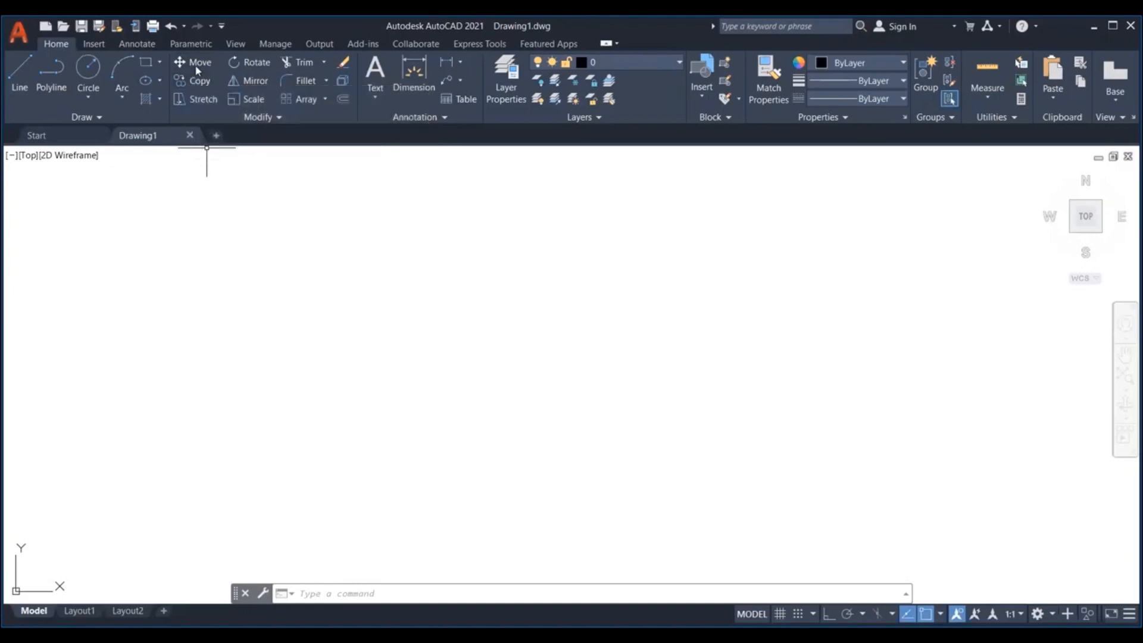
mouse_move(197, 81)
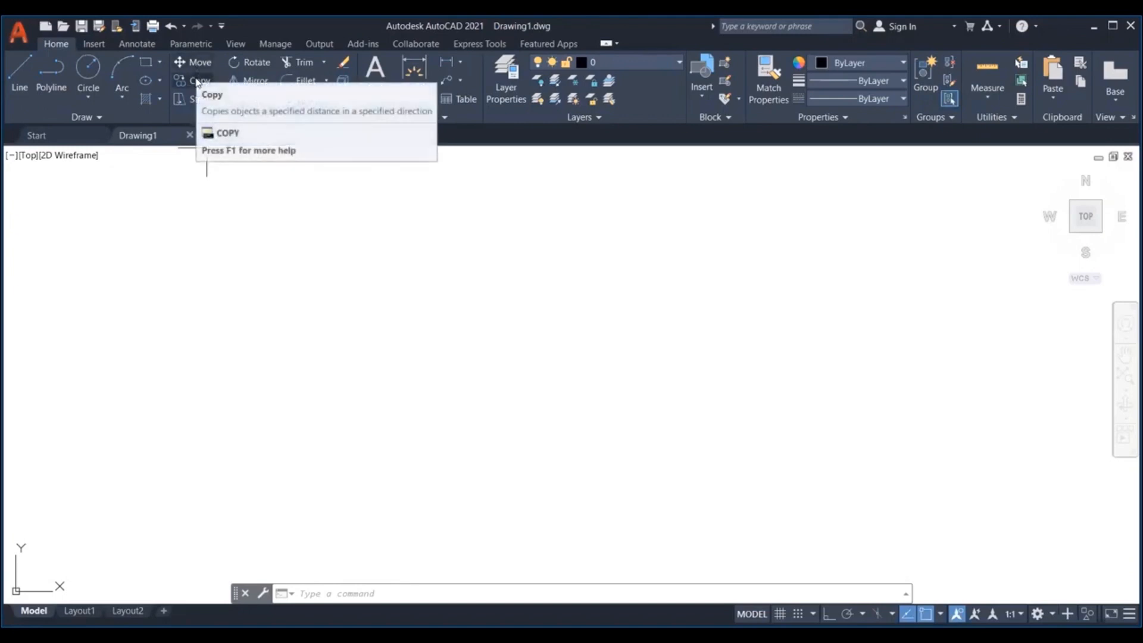
mouse_move(189, 69)
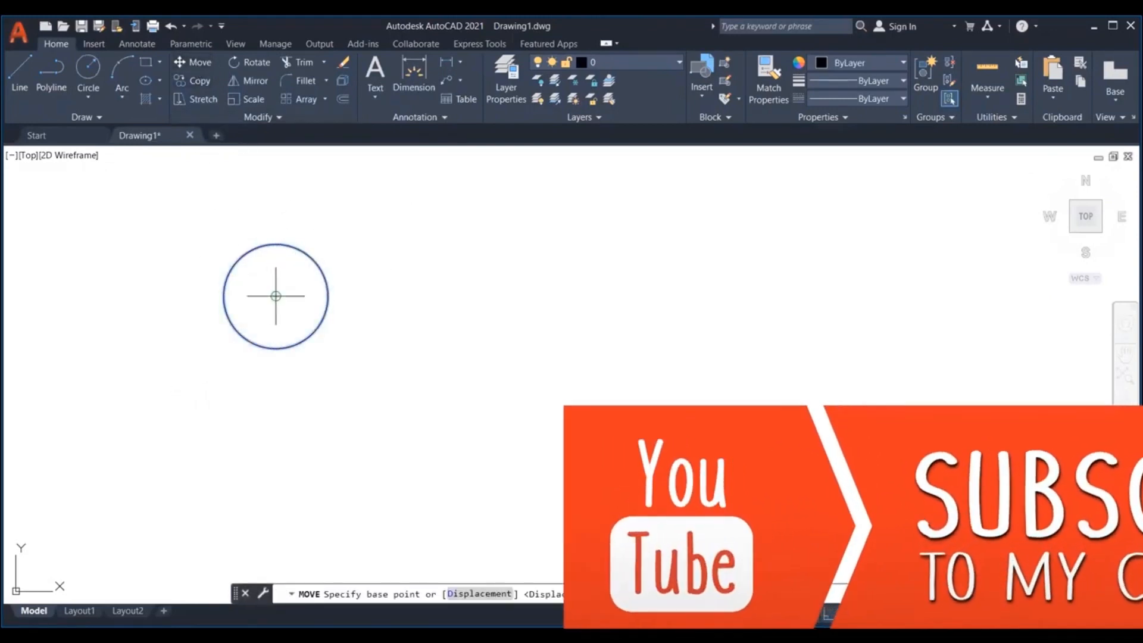
Step: Move the circle 1000 units horizontally to the right from its centre base point with Ortho on
left_click(276, 295)
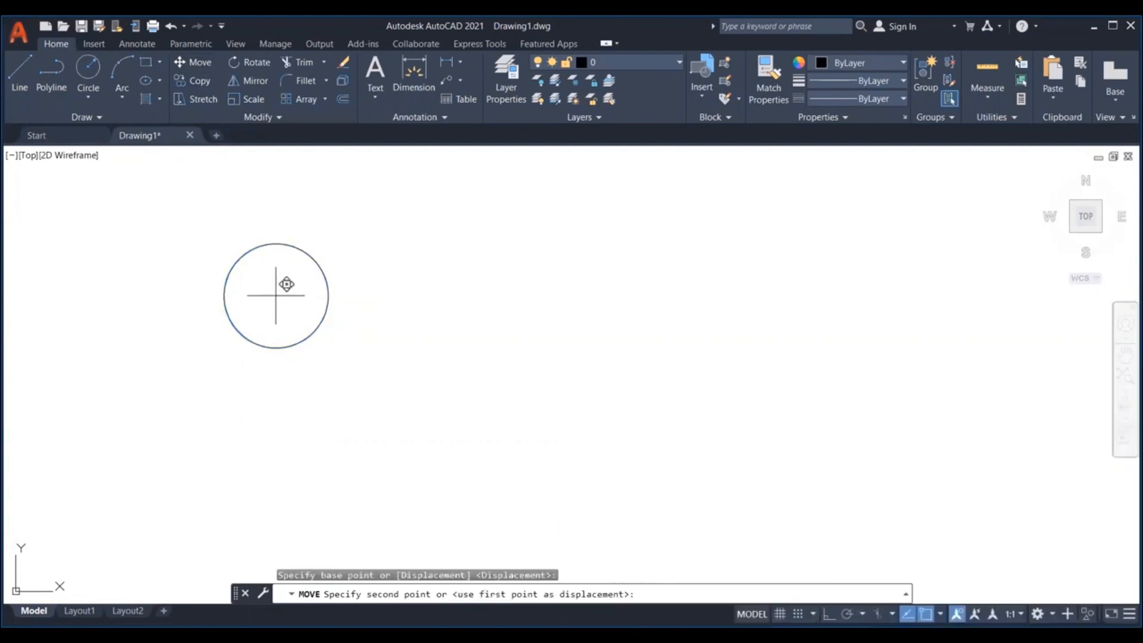
mouse_move(492, 333)
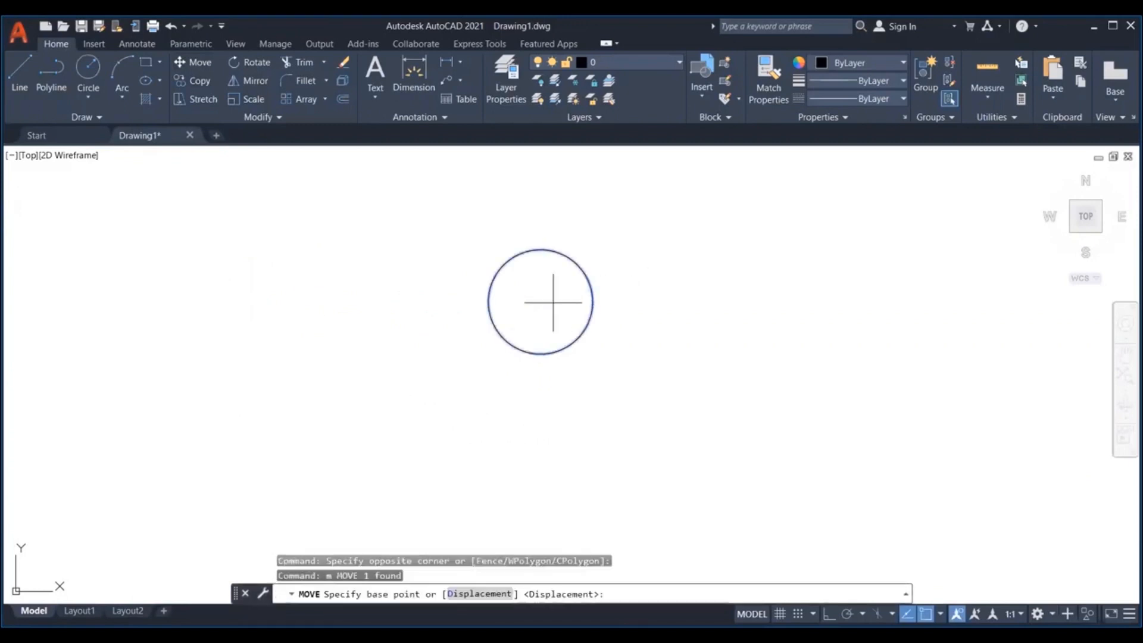
left_click(541, 302)
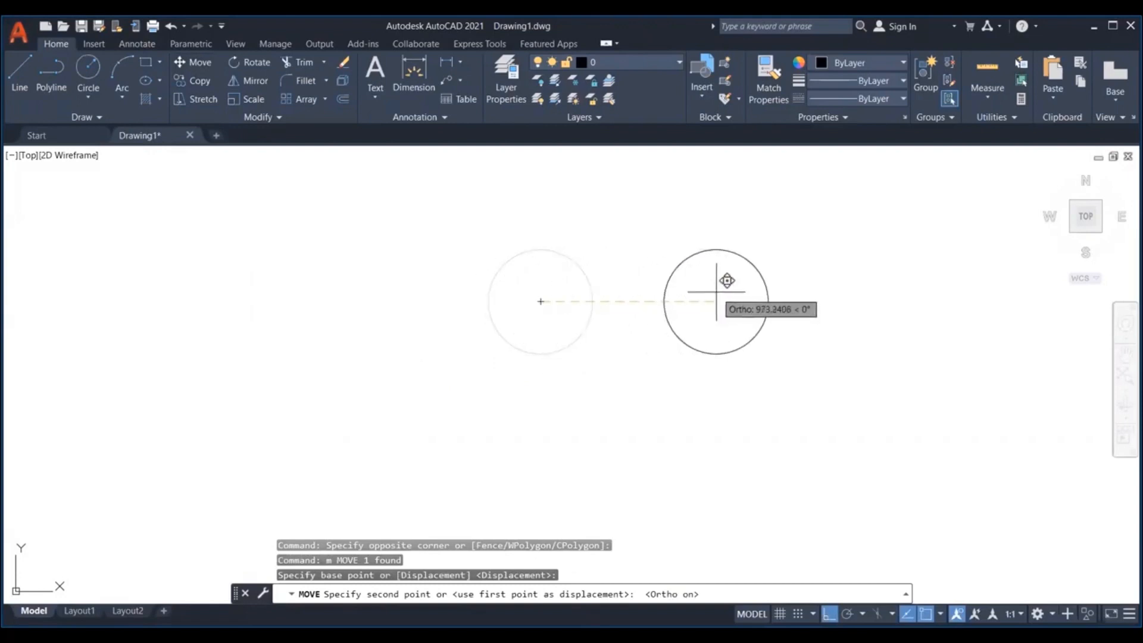
type("1000")
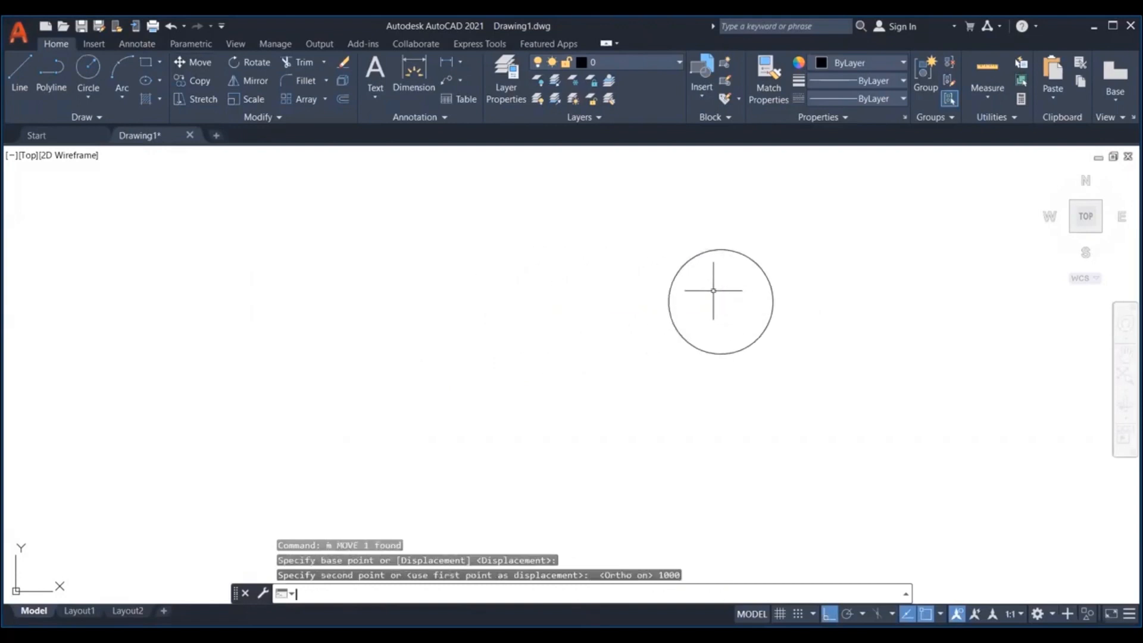
left_click(731, 305)
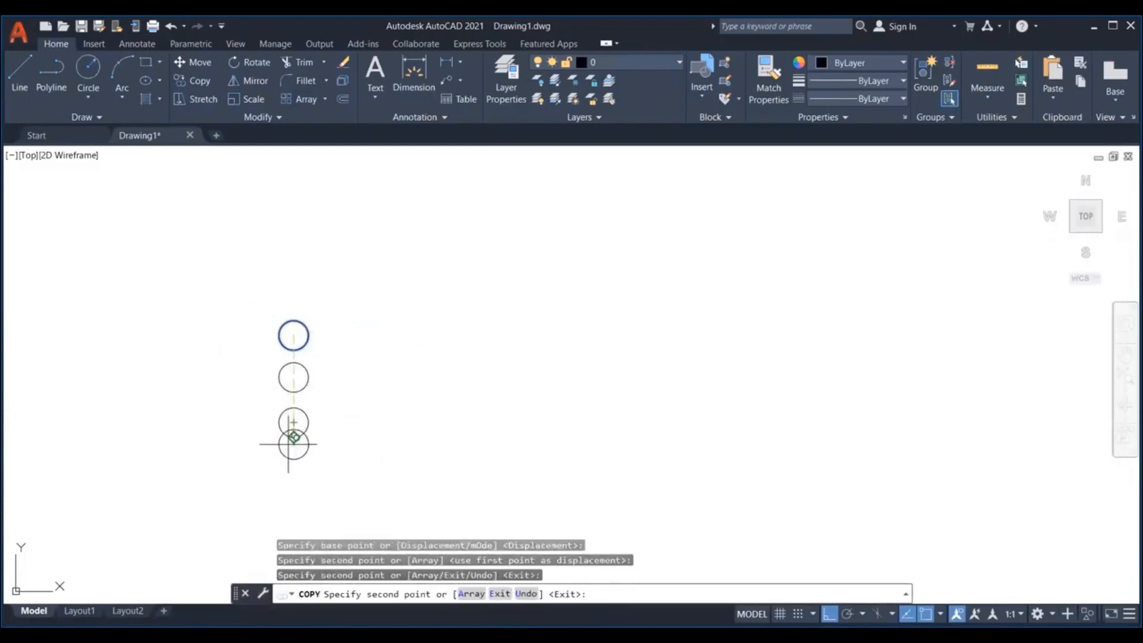
Step: Place the last circle copy to complete the six-circle grid, then start moving all six from the top-right centre
left_click(404, 390)
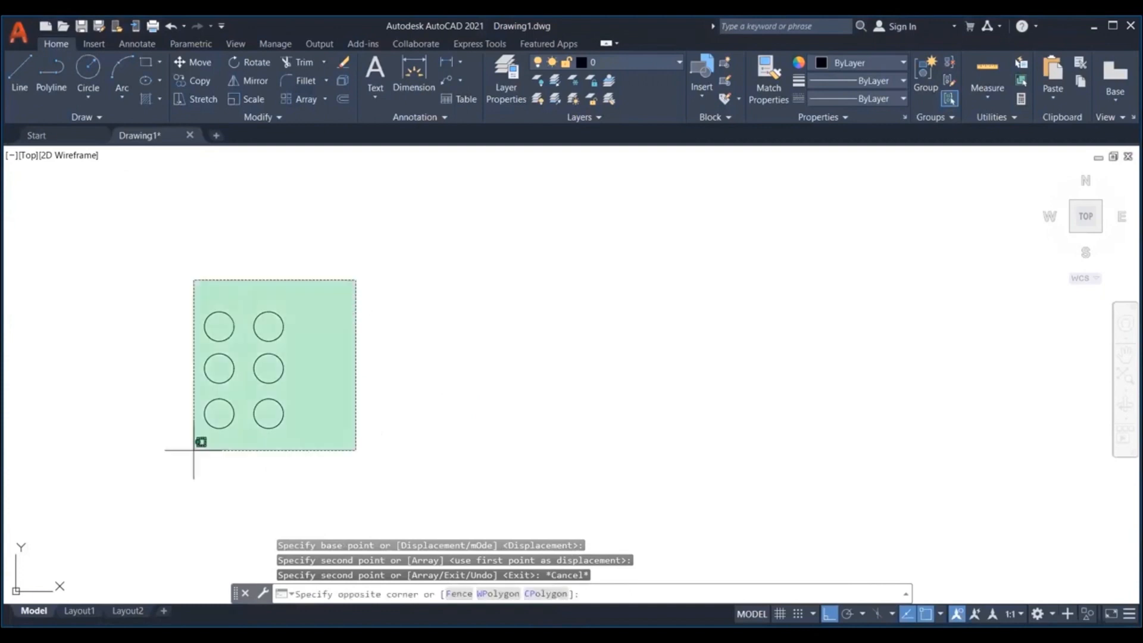
key("Escape")
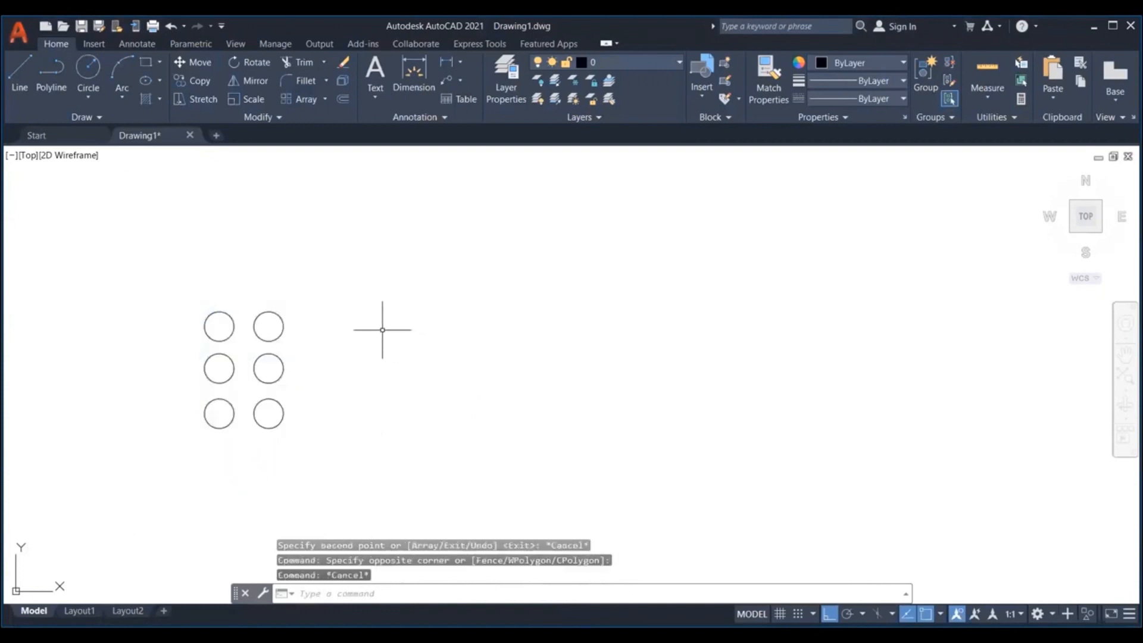
mouse_move(375, 300)
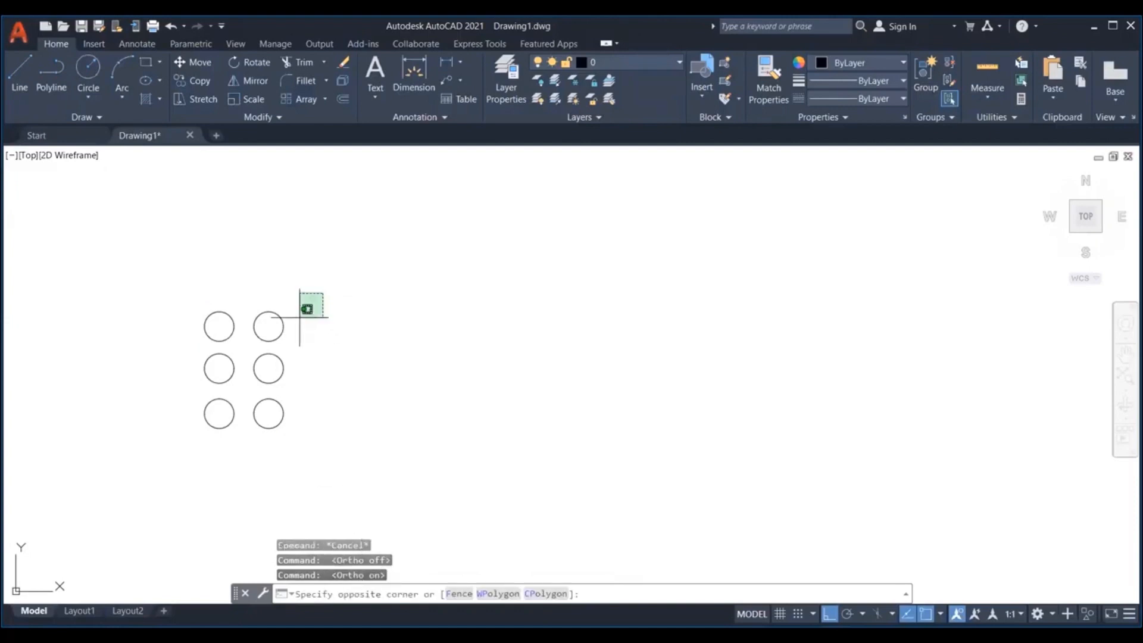
left_click_drag(312, 305, 198, 416)
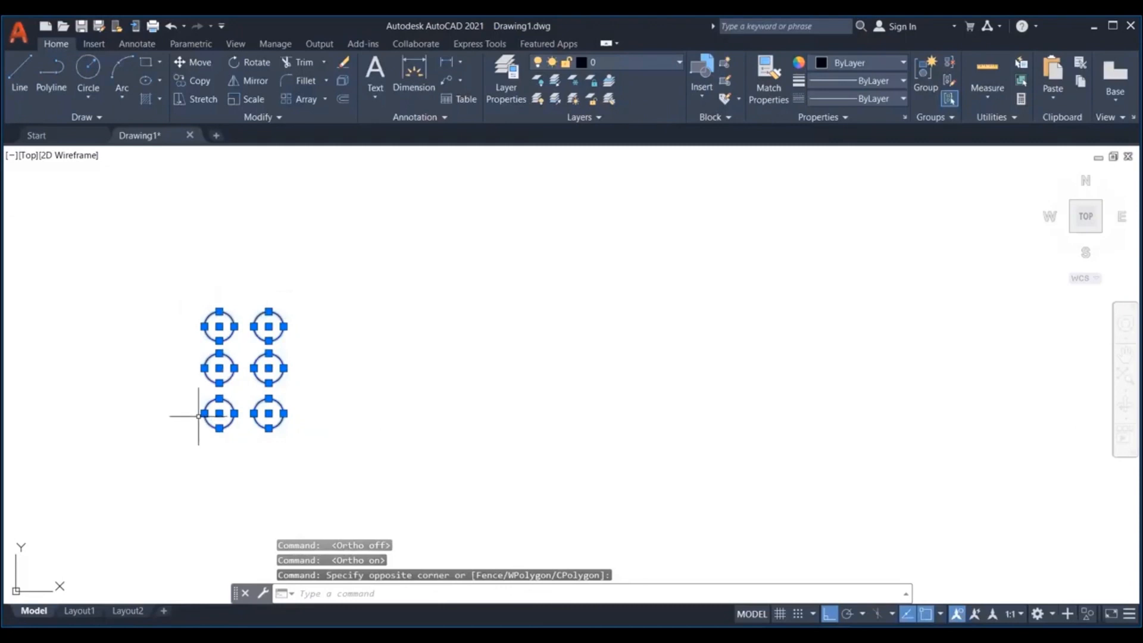
left_click(194, 62)
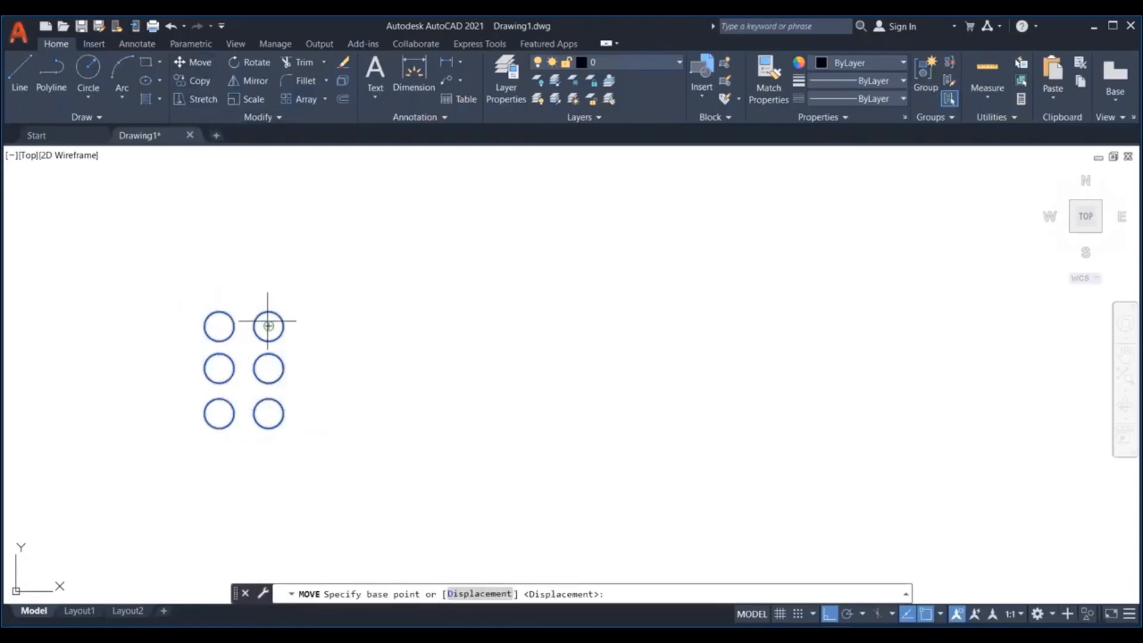
left_click(269, 326)
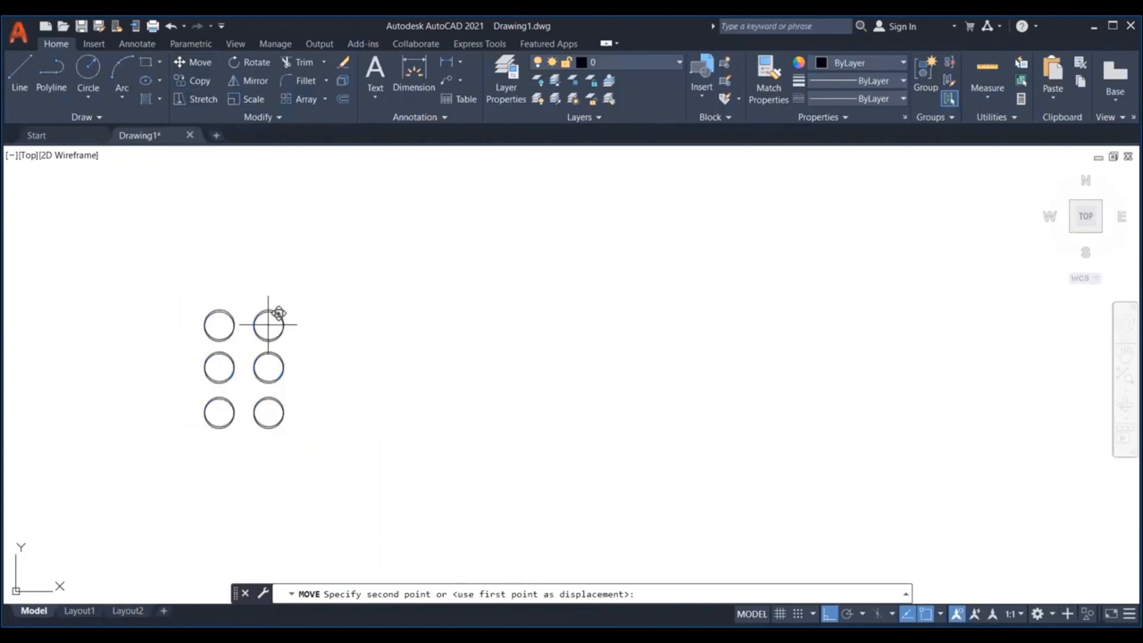
mouse_move(374, 324)
type("55")
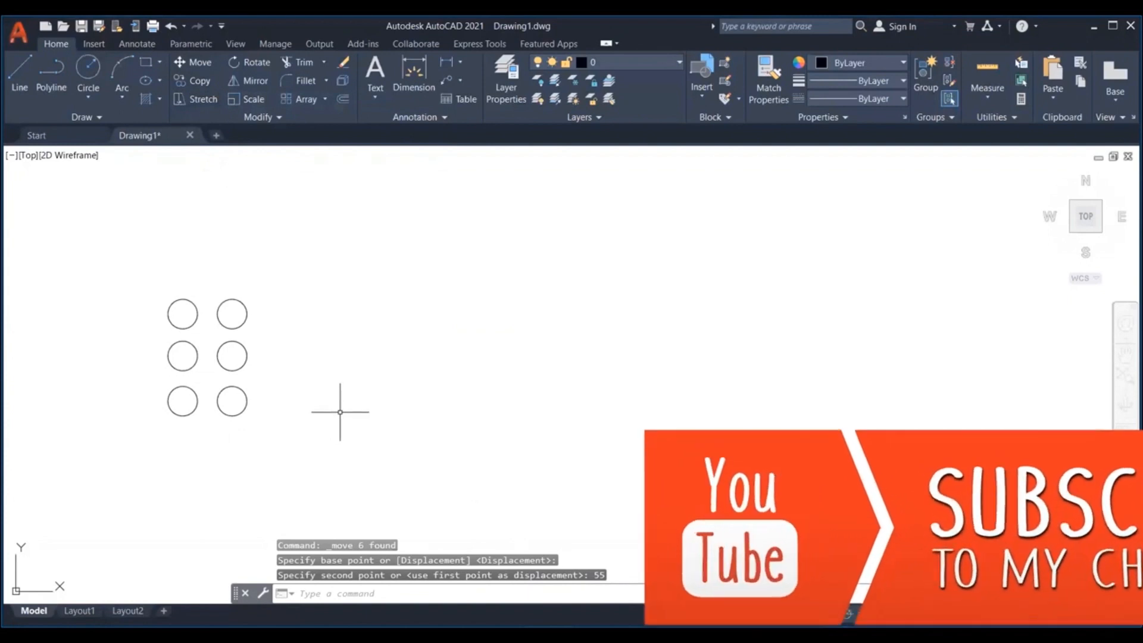
mouse_move(200, 81)
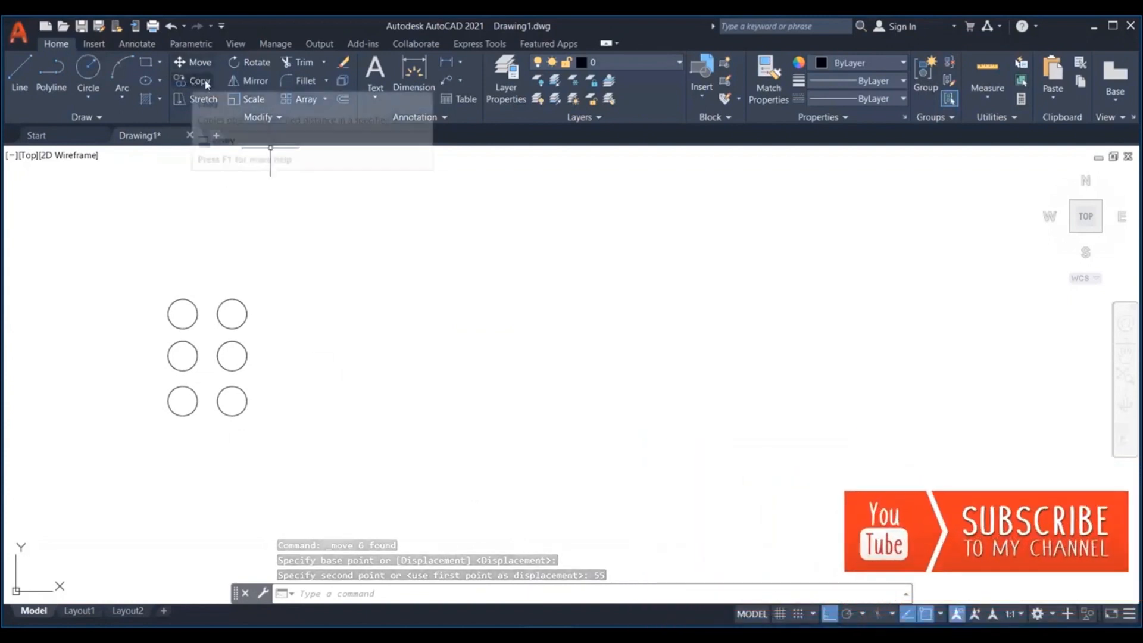
mouse_move(203, 84)
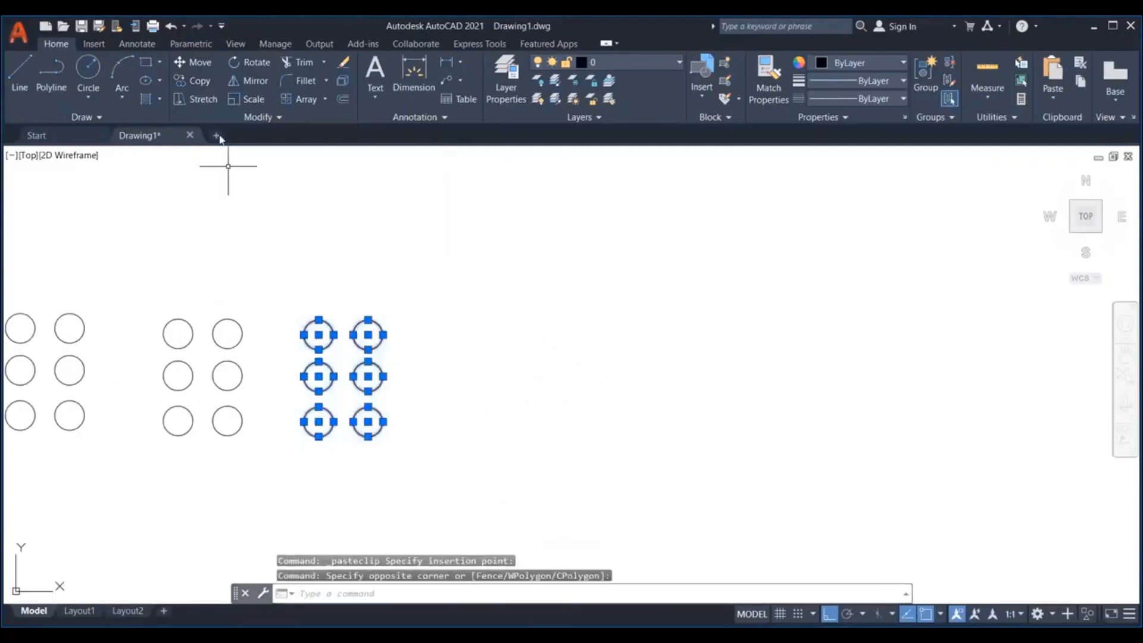
mouse_move(190, 81)
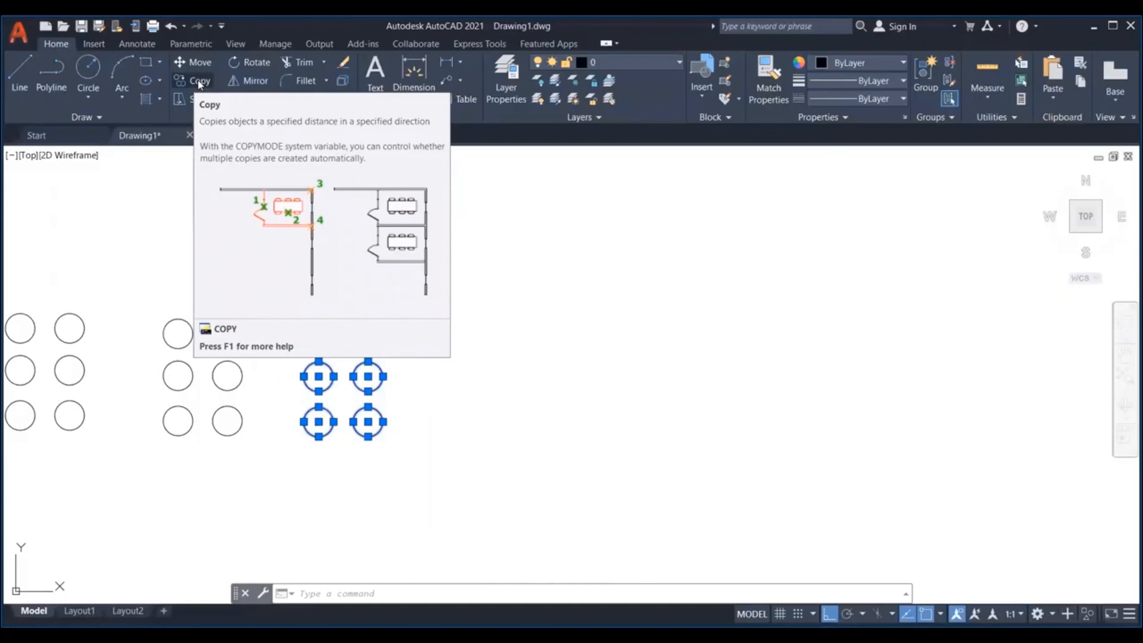
Step: Begin copying the selected six-circle group to place identical groups side by side
left_click(200, 81)
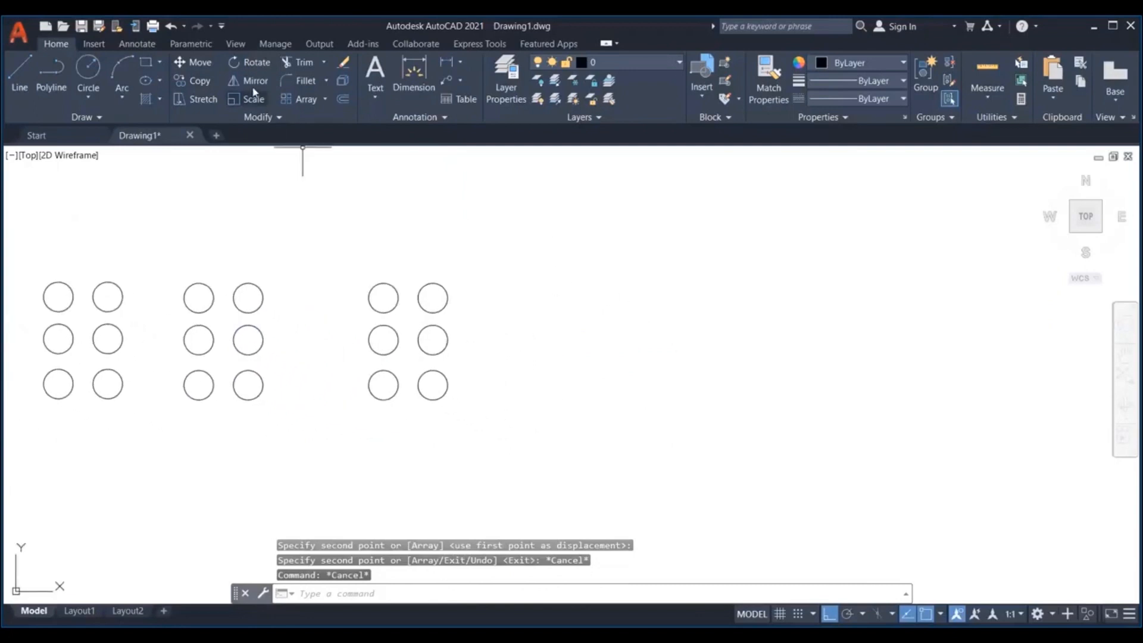
mouse_move(254, 66)
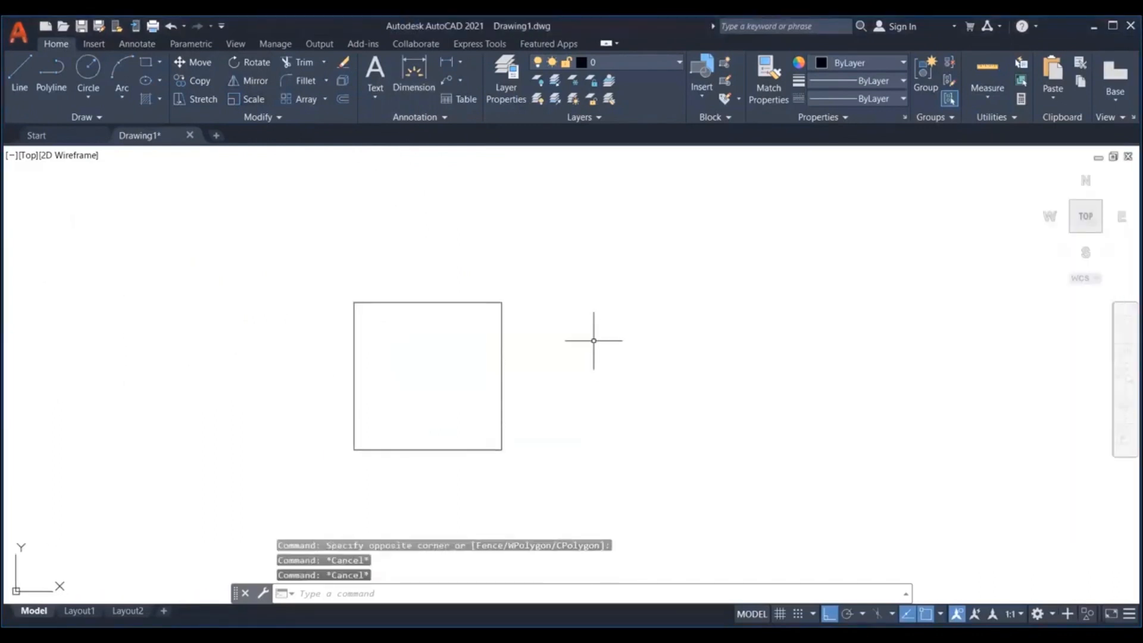
mouse_move(424, 319)
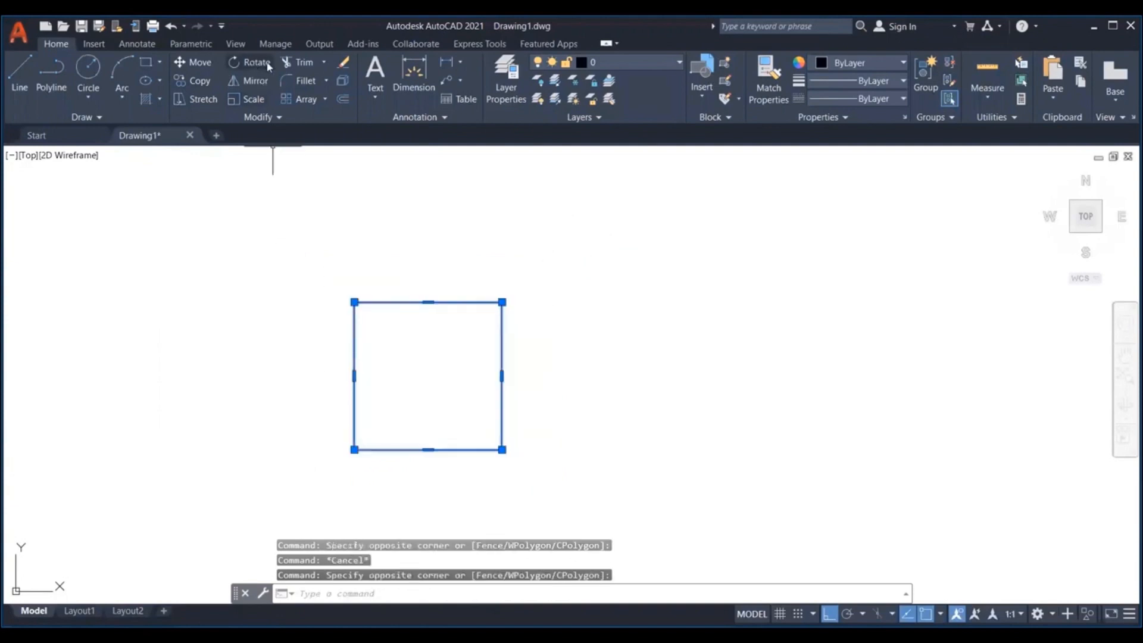
mouse_move(300, 209)
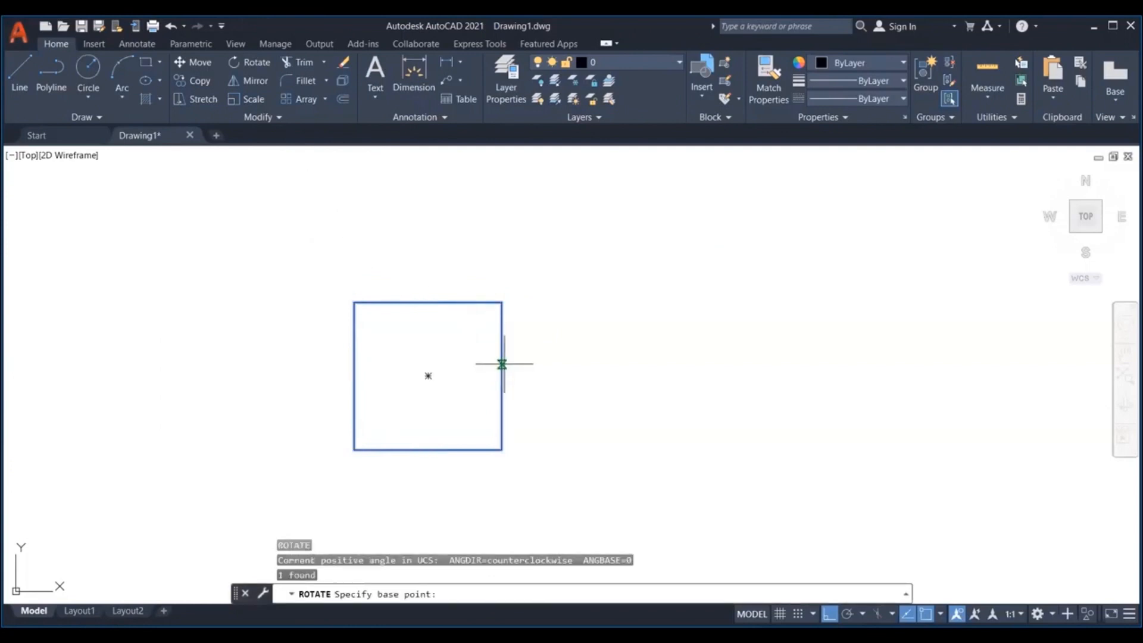
Step: Pick the square's centre as the rotation pivot for the Rotate command
left_click(500, 365)
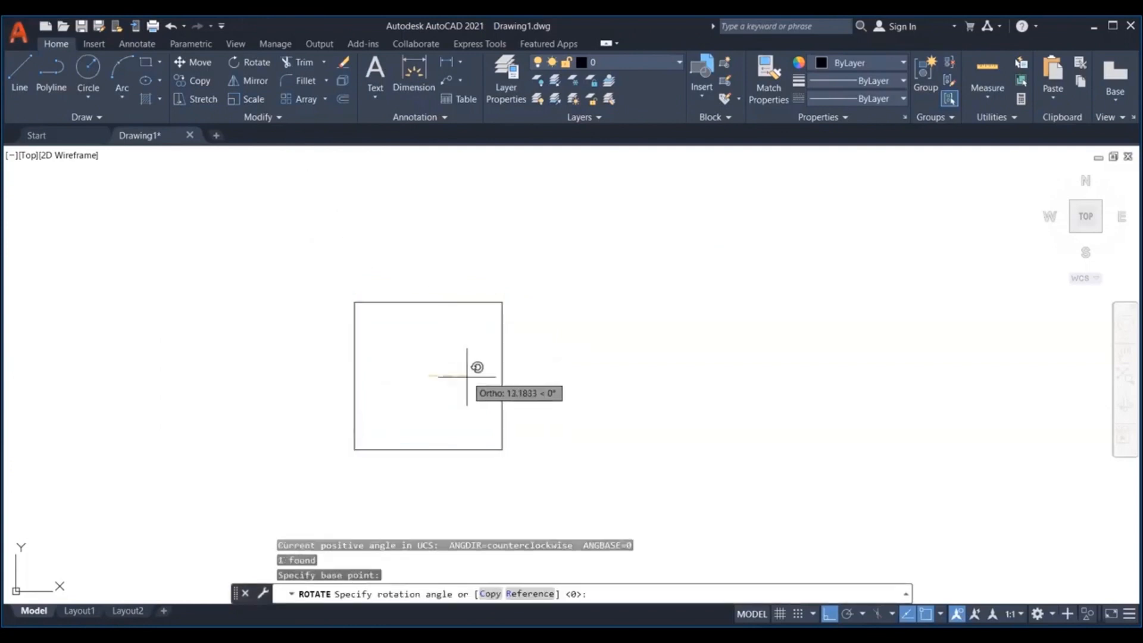